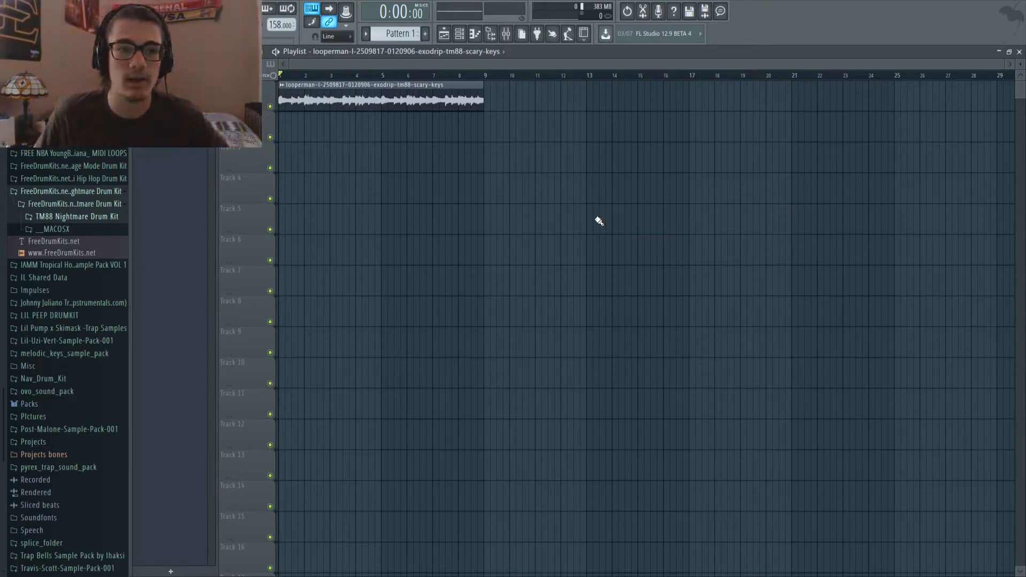
{"action": "mouse_move", "coordinate": [517, 189]}
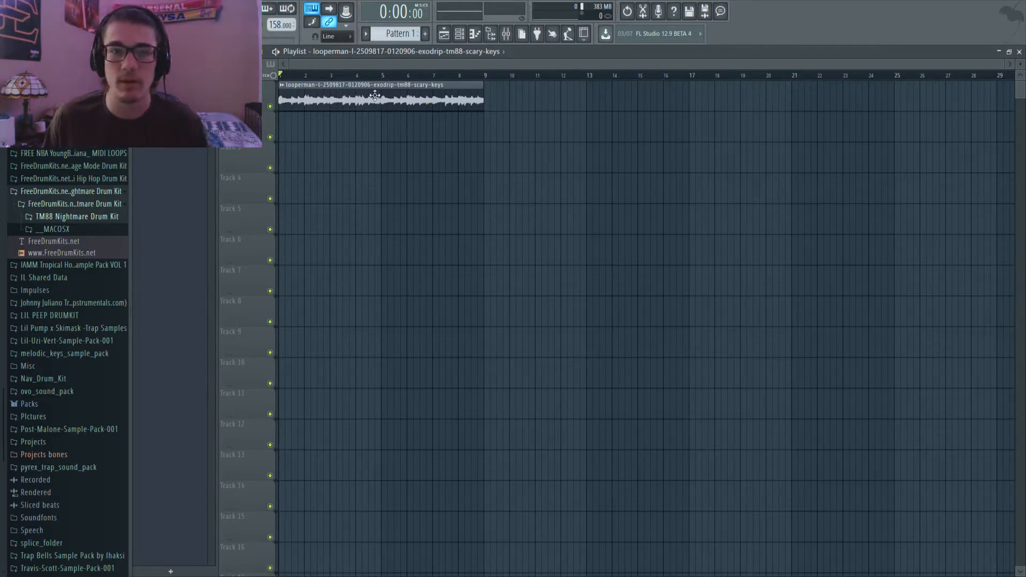
- Inspect the scary-keys loop's sample settings and play the loop back
{"action": "double_click", "coordinate": [380, 99]}
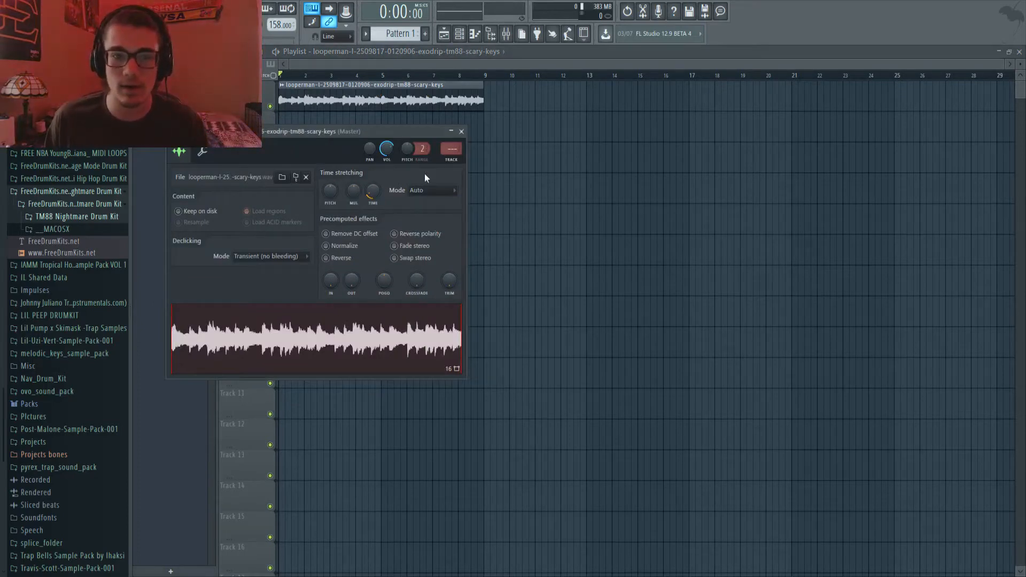
{"action": "left_click", "coordinate": [461, 132]}
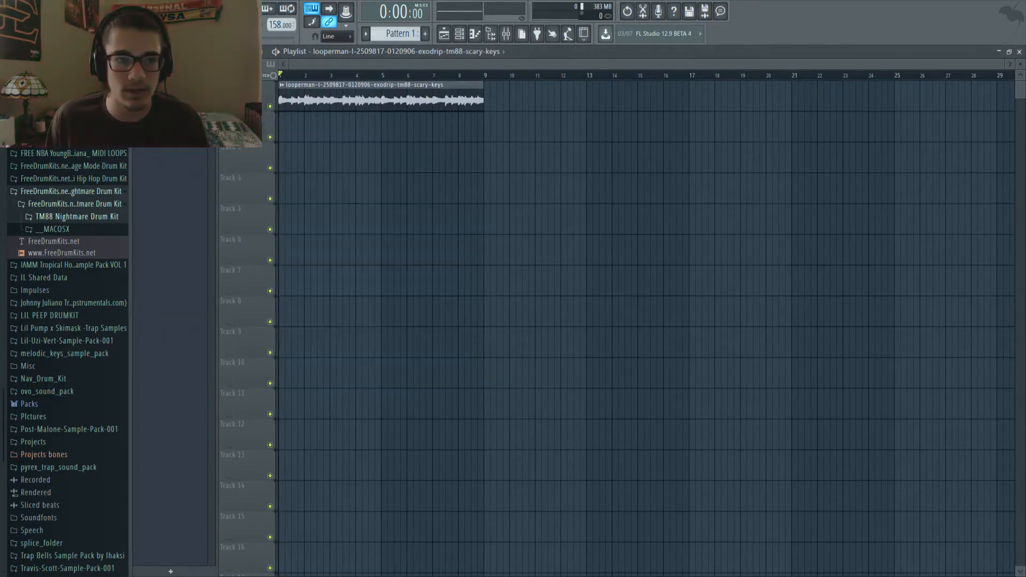
{"action": "key", "text": "Space"}
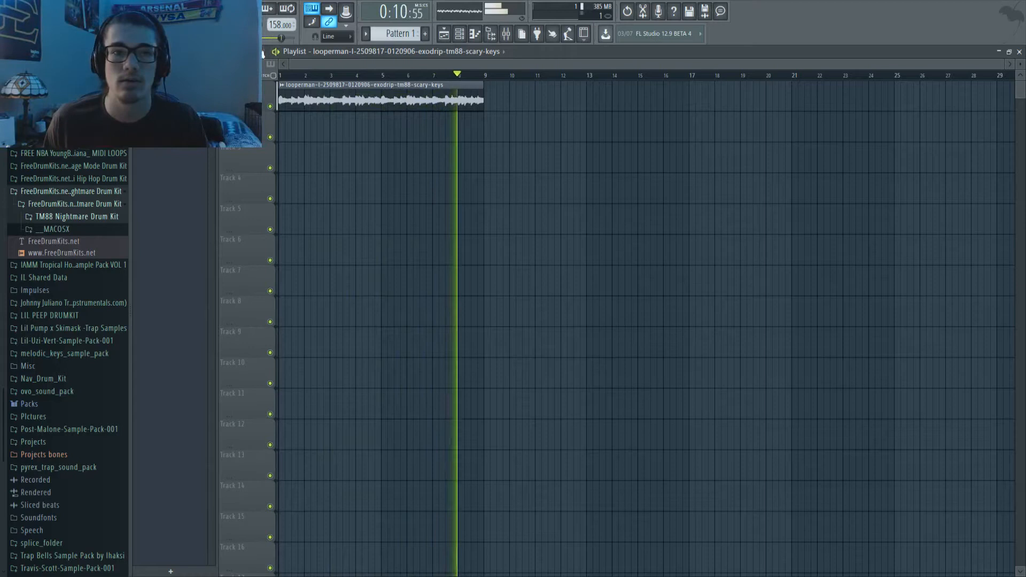
{"action": "key", "text": "Space"}
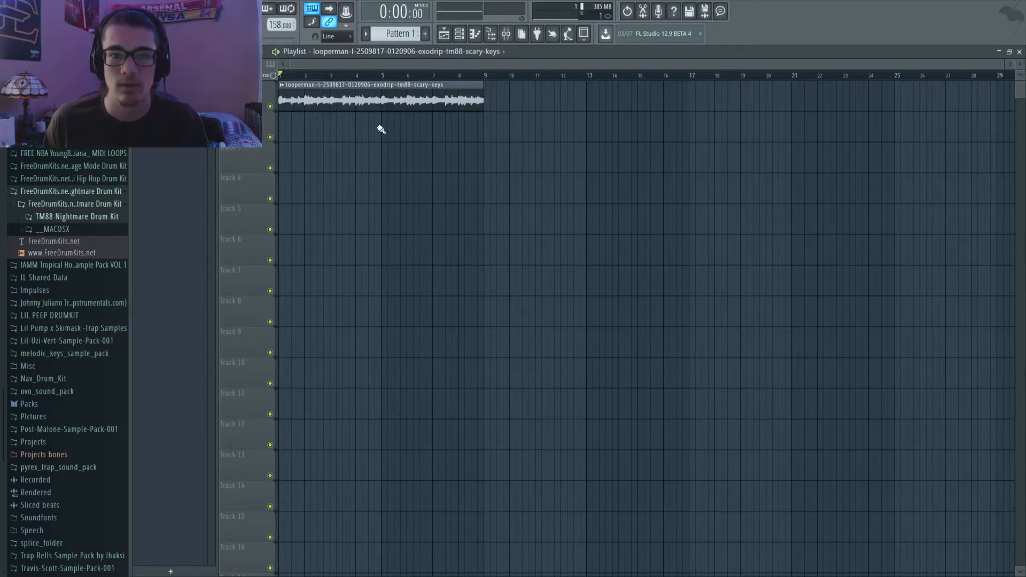
{"action": "mouse_move", "coordinate": [292, 212]}
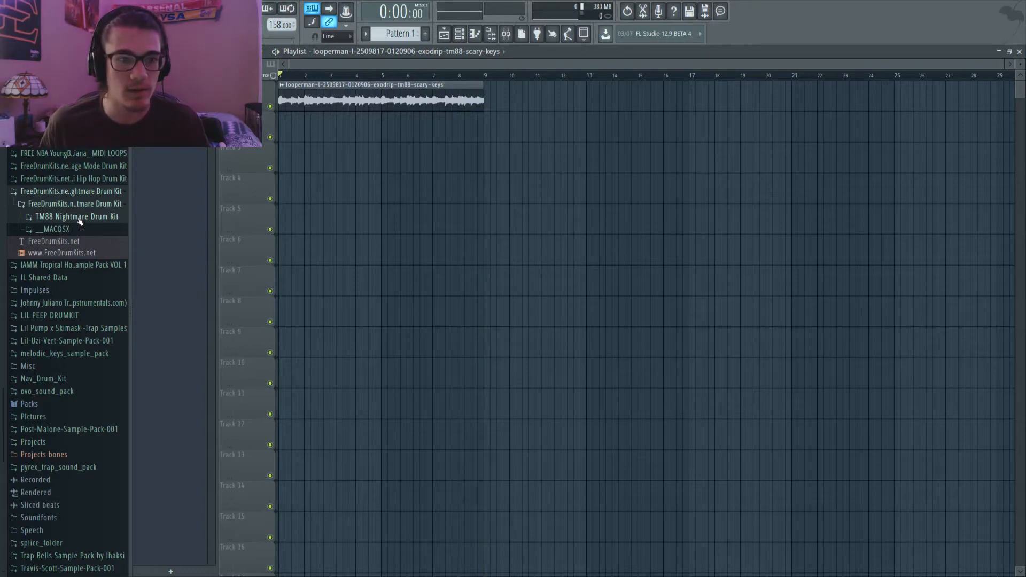
- Browse TM88 Nightmare Drum Kit > Hats & Crash, preview hats, and load TM-88 Hats [Mafia]
{"action": "left_click", "coordinate": [75, 216]}
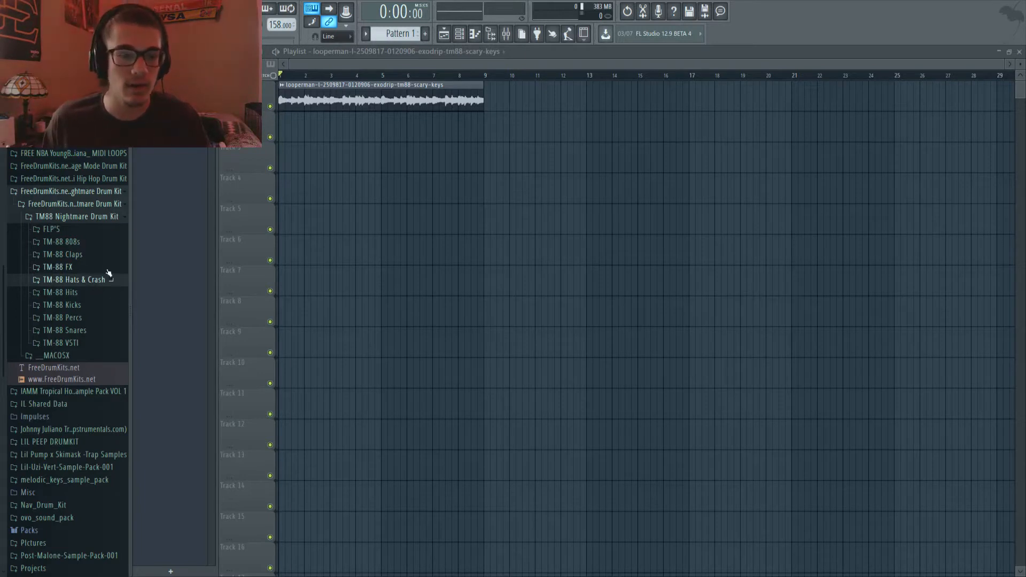
{"action": "scroll", "scroll_direction": "down", "scroll_amount": 3}
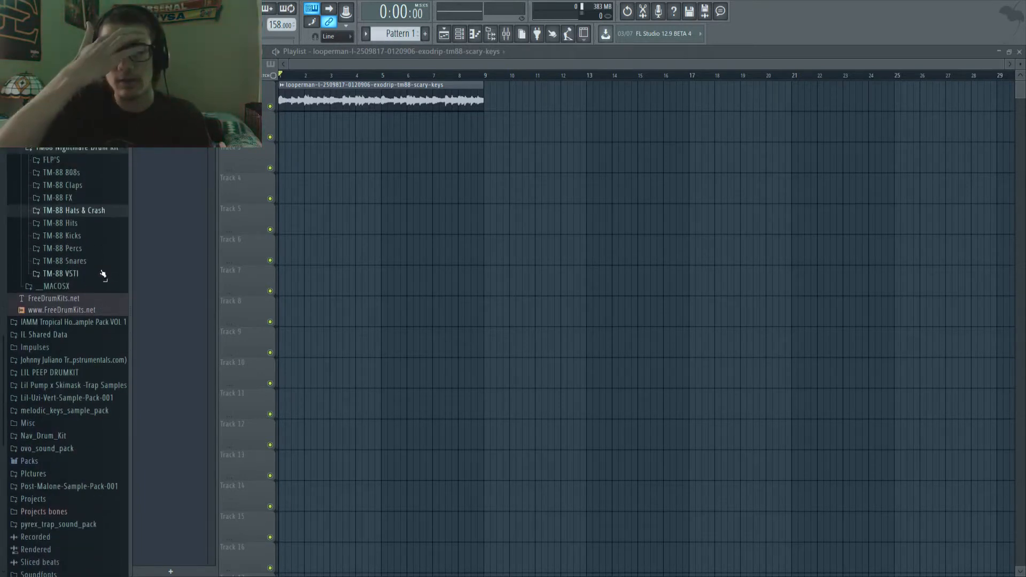
{"action": "left_click", "coordinate": [74, 210]}
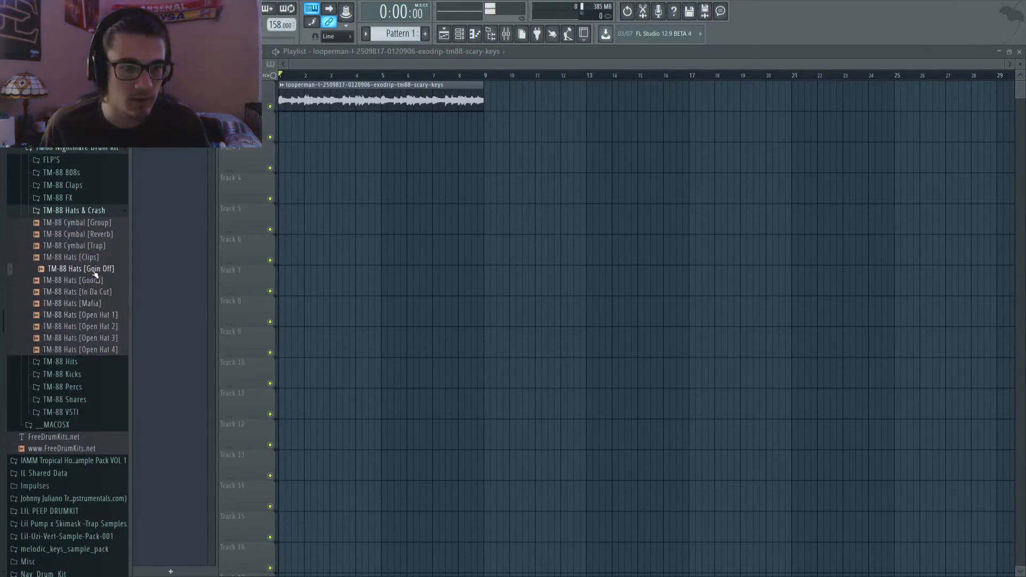
{"action": "left_click", "coordinate": [85, 315]}
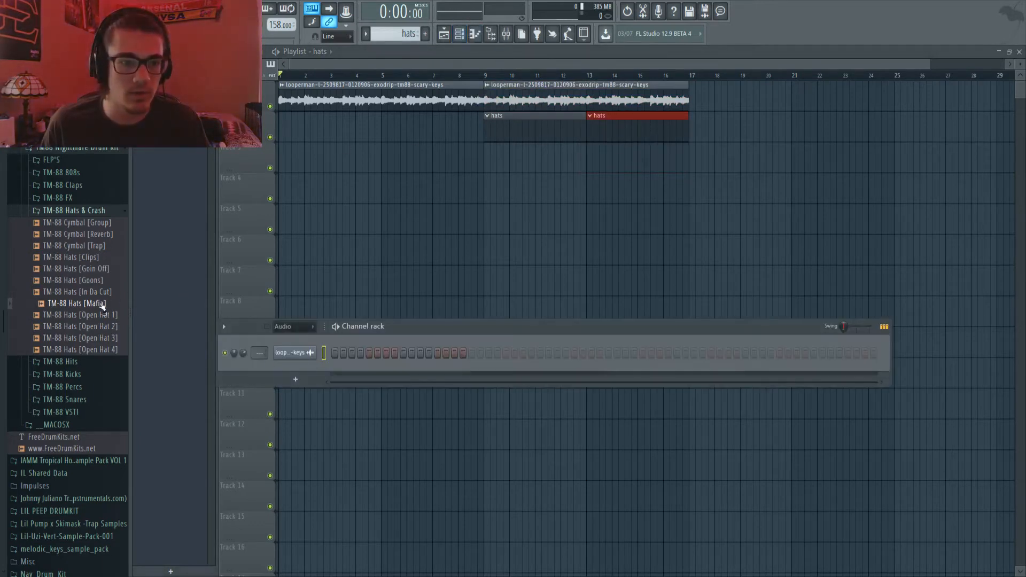
{"action": "double_click", "coordinate": [76, 303]}
{"action": "type", "text": "oh"}
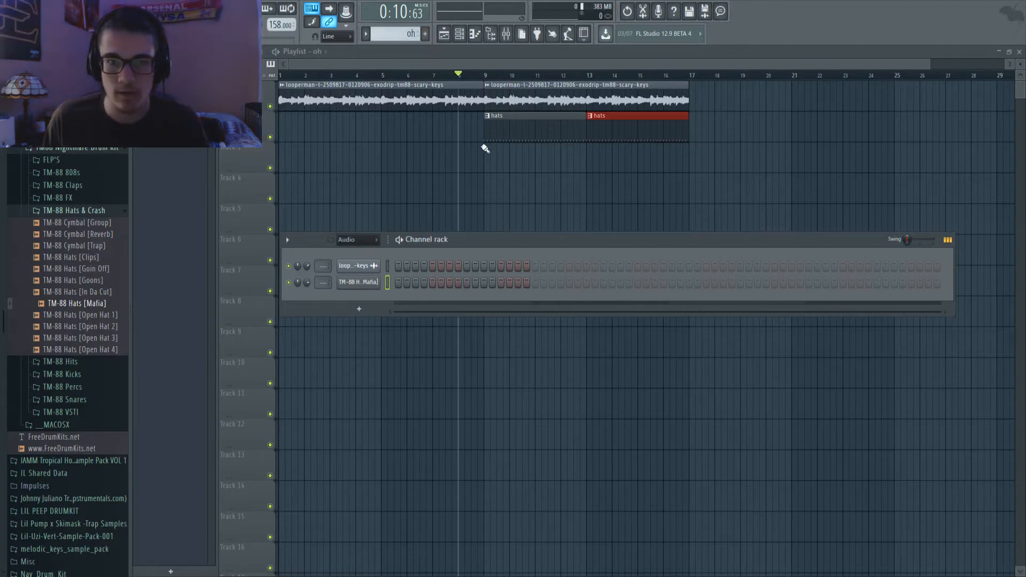
- Place the oh pattern on track 3, play it back, and collapse the hi-hat folder
{"action": "double_click", "coordinate": [85, 349]}
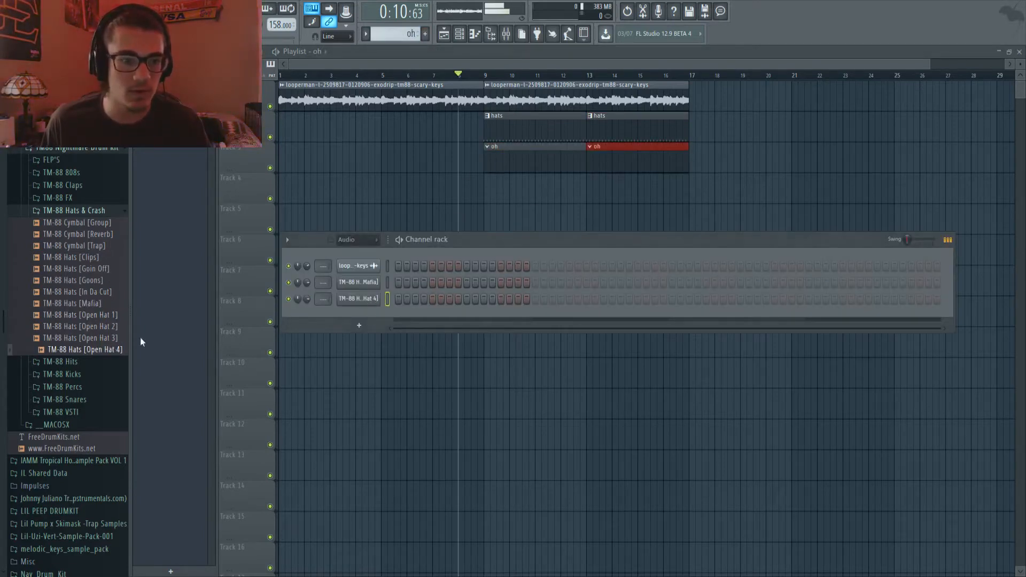
{"action": "key", "text": "space"}
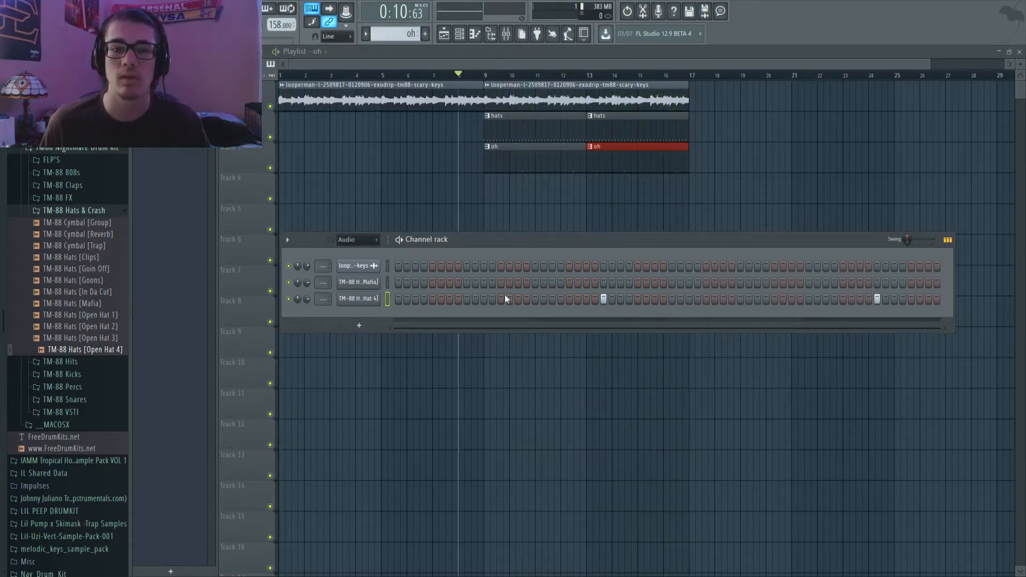
{"action": "mouse_move", "coordinate": [390, 128]}
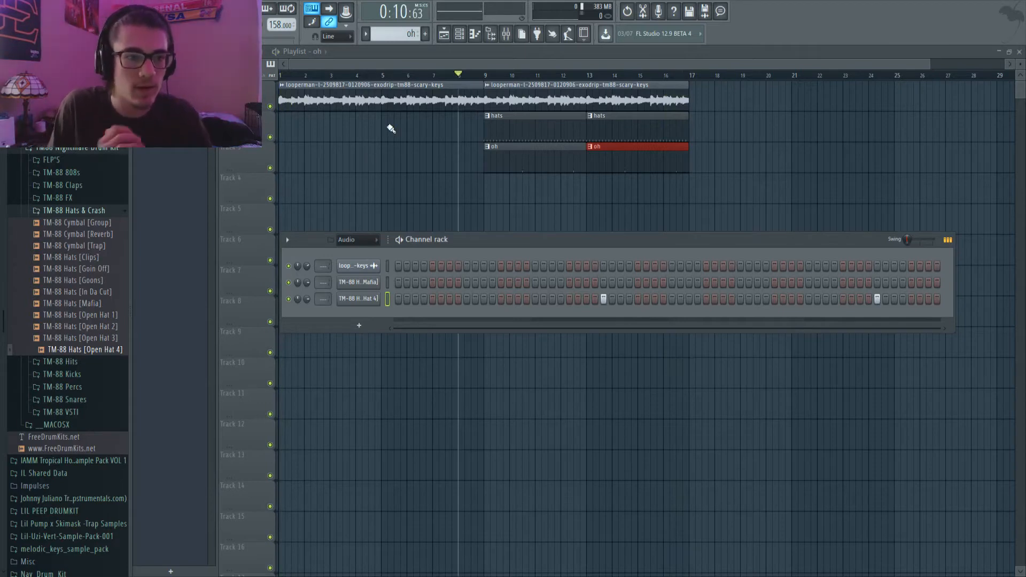
{"action": "left_click", "coordinate": [74, 210]}
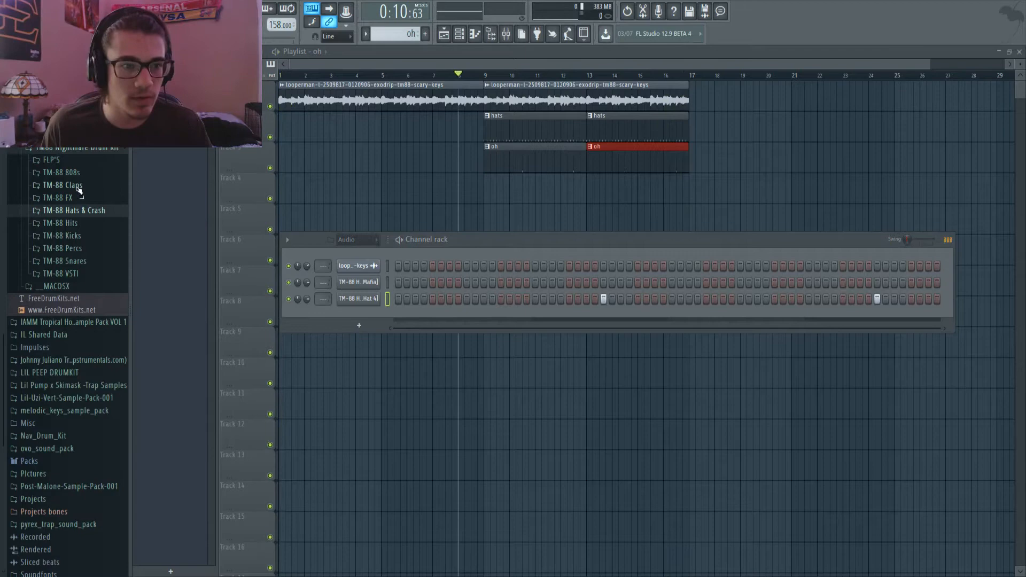
- Open the TM-88 Claps folder and preview the Mafia Clap sample
{"action": "left_click", "coordinate": [62, 185]}
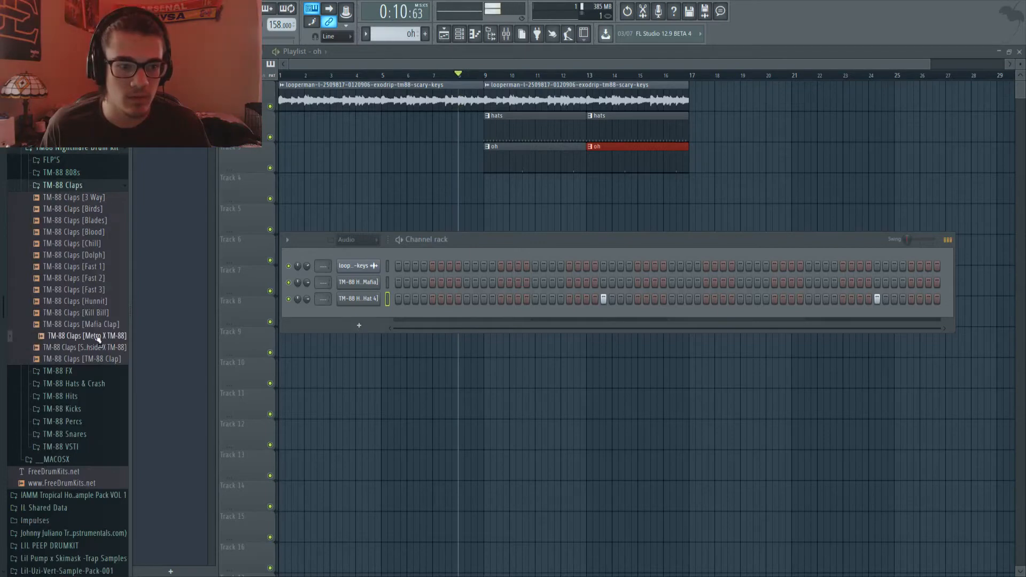
{"action": "left_click", "coordinate": [82, 324]}
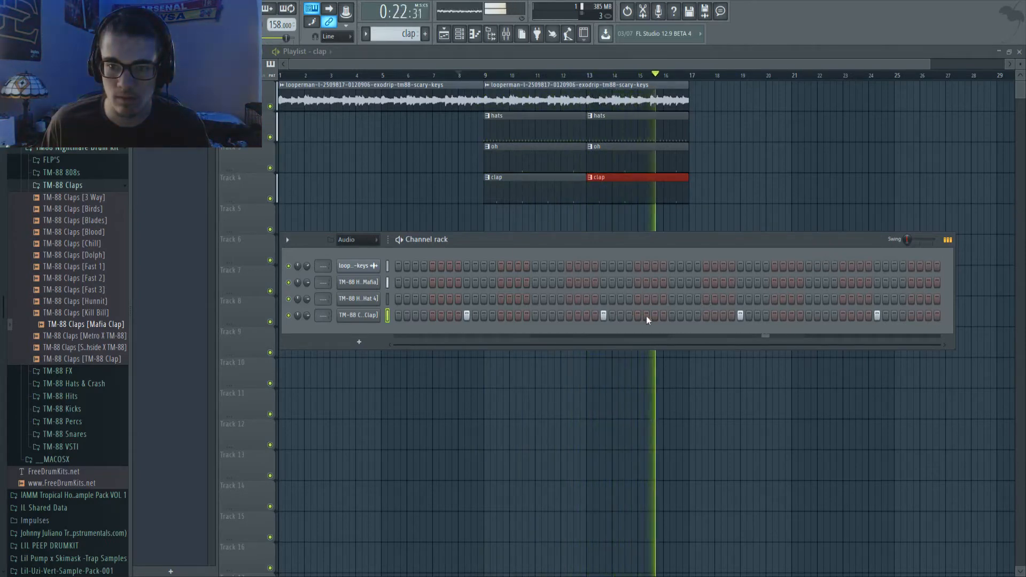
{"action": "left_click", "coordinate": [38, 185]}
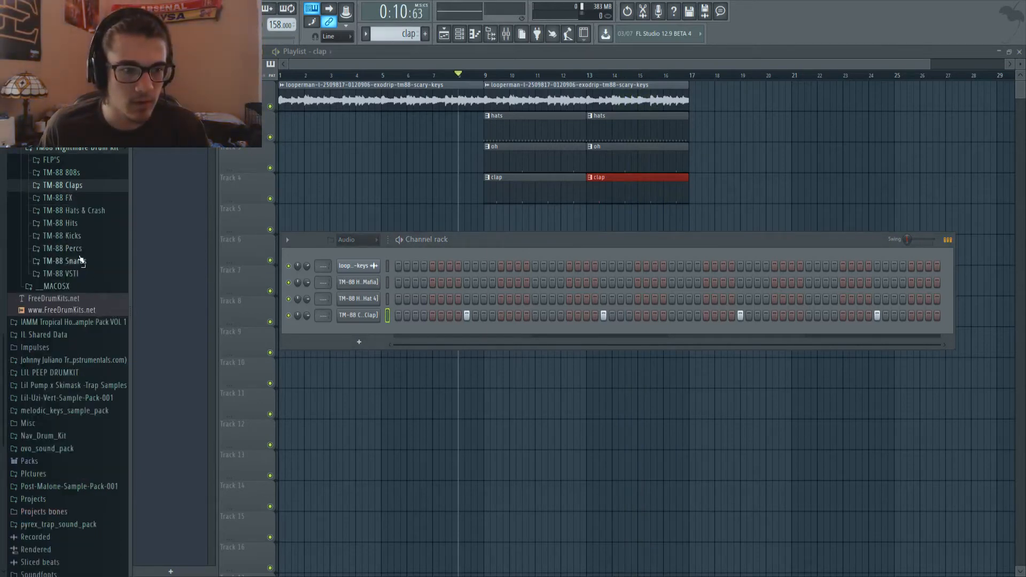
- Open the TM-88 Snares folder, preview the Stick snare, and play the beat
{"action": "left_click", "coordinate": [64, 261]}
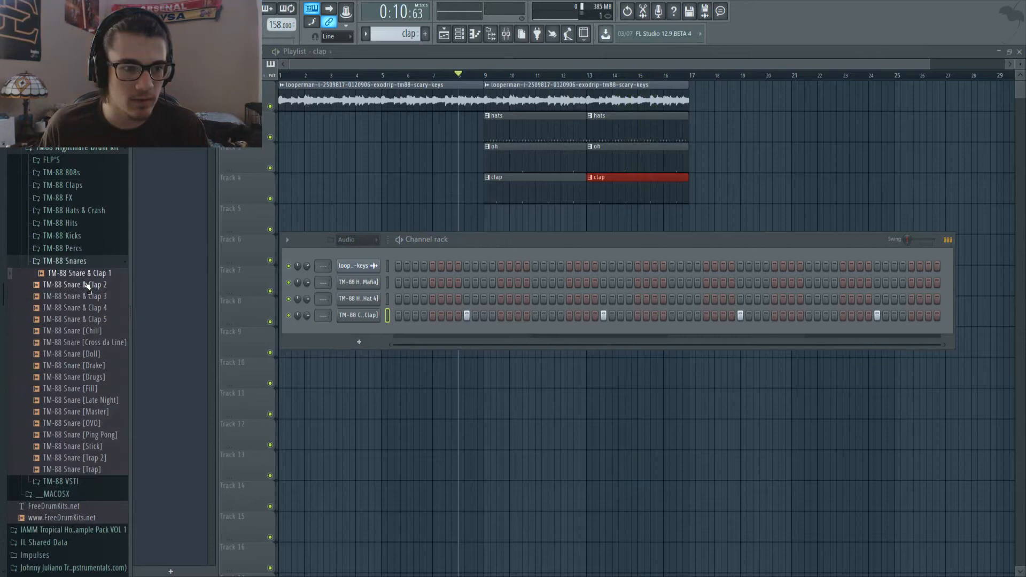
{"action": "left_click", "coordinate": [76, 445]}
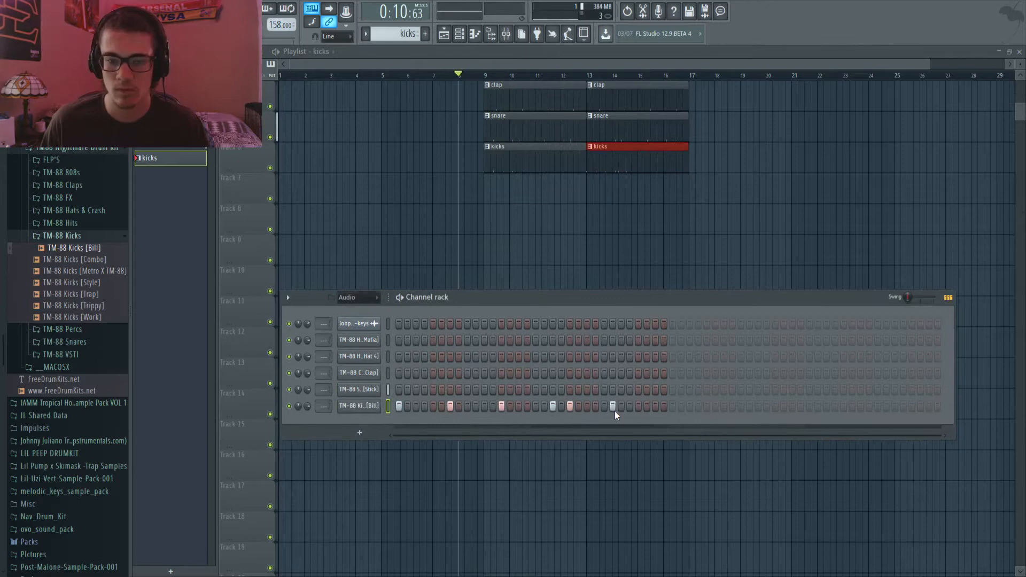
{"action": "key", "text": "space"}
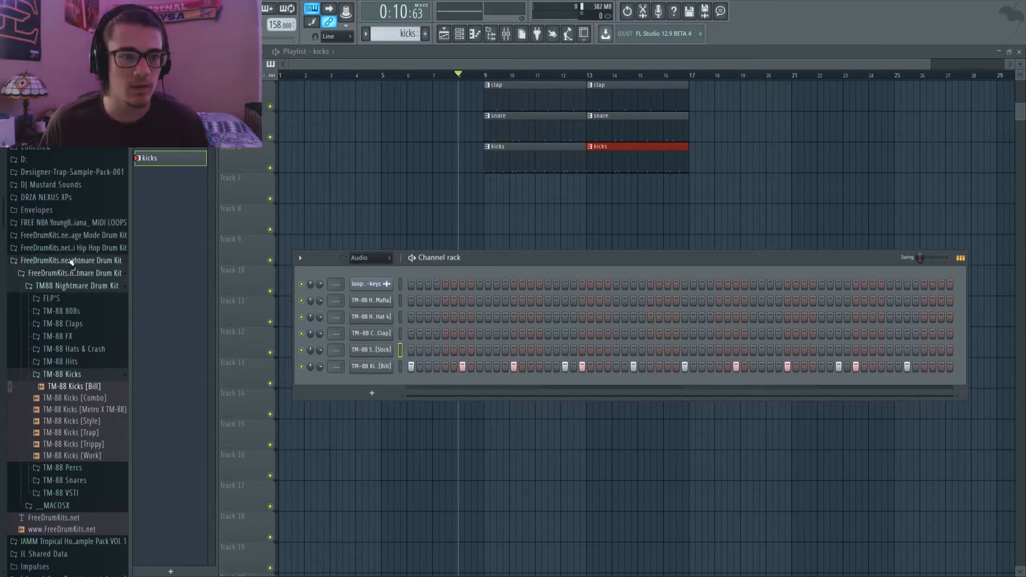
- Open TM-88 808s, add a note to the 2 Chainz 808 melody, then collapse the folder
{"action": "left_click", "coordinate": [61, 311]}
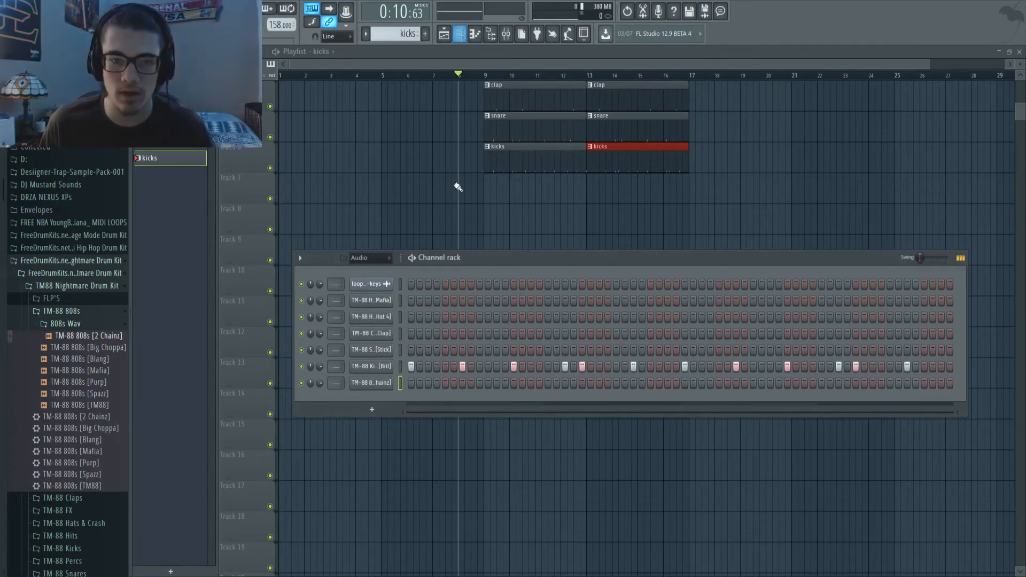
{"action": "left_click", "coordinate": [425, 34]}
{"action": "type", "text": "808"}
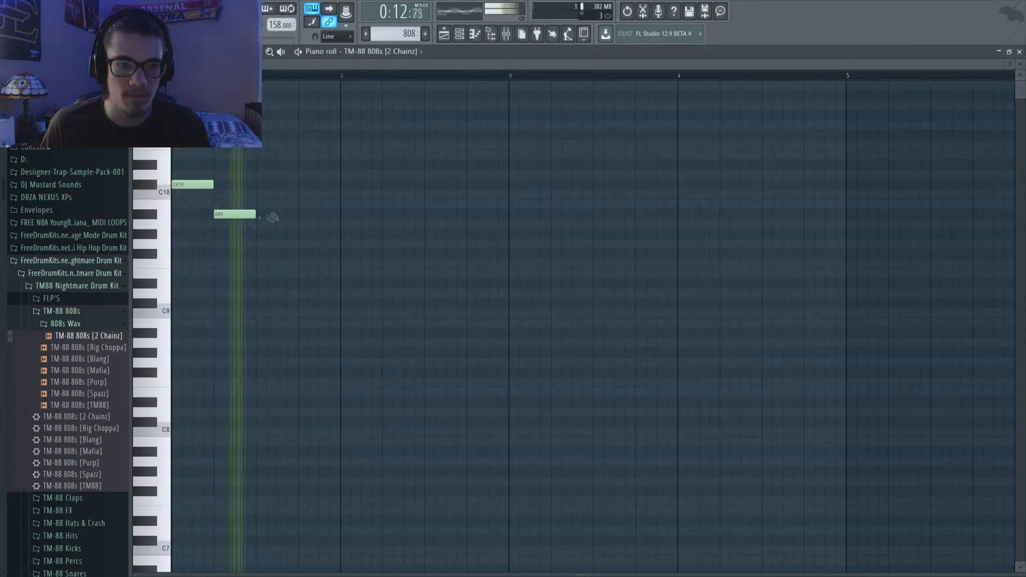
{"action": "left_click", "coordinate": [466, 214]}
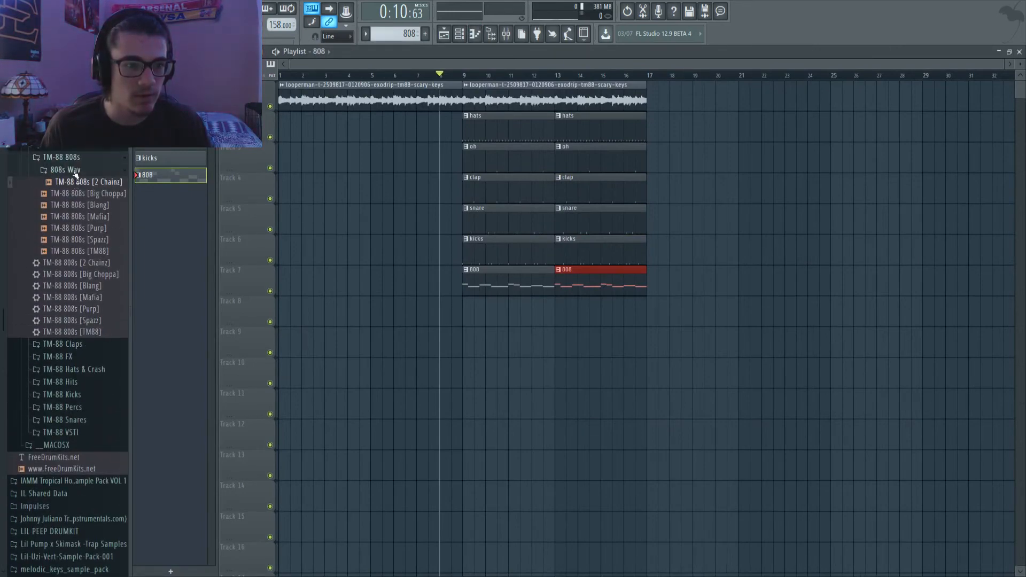
{"action": "left_click", "coordinate": [61, 157]}
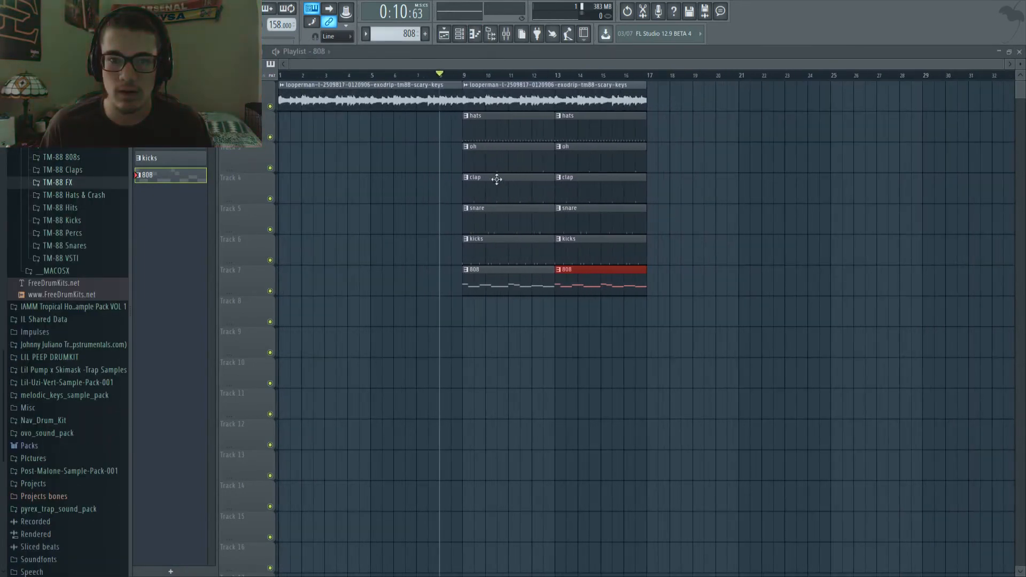
{"action": "mouse_move", "coordinate": [435, 67]}
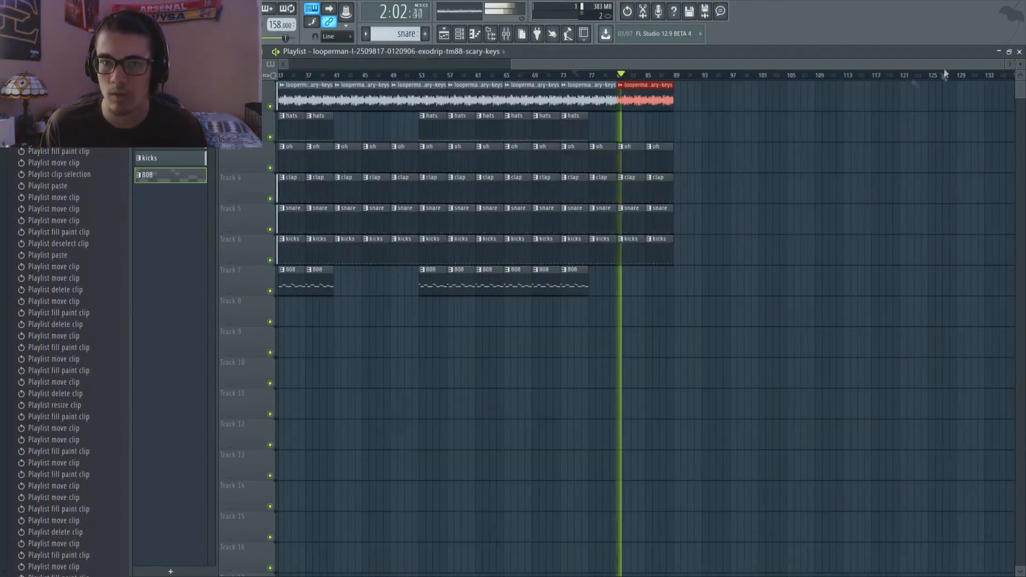
- Scroll the playlist right toward bar 21 for the Tagline sample
{"action": "scroll", "scroll_direction": "right", "scroll_amount": 3}
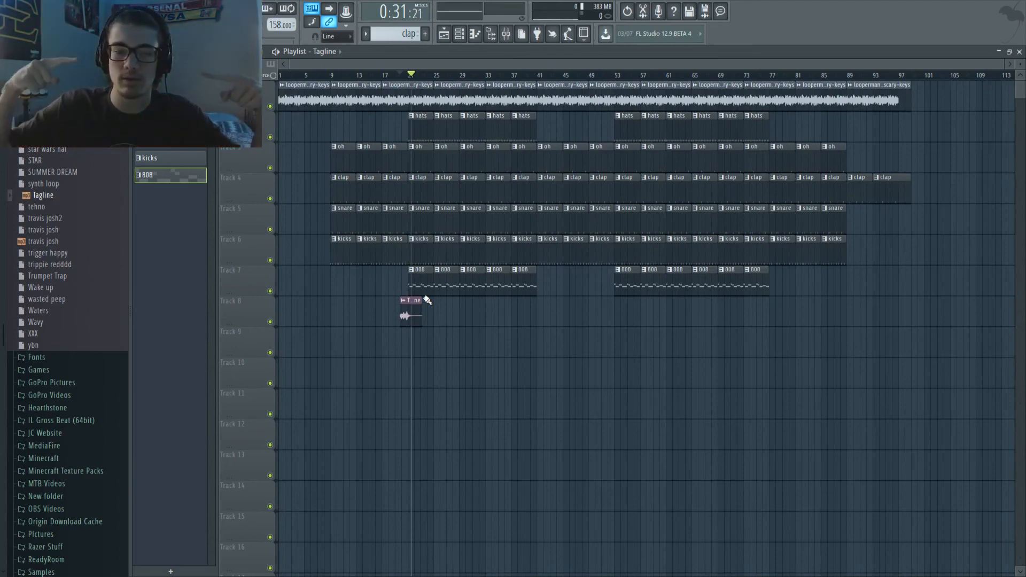
{"action": "mouse_move", "coordinate": [488, 60]}
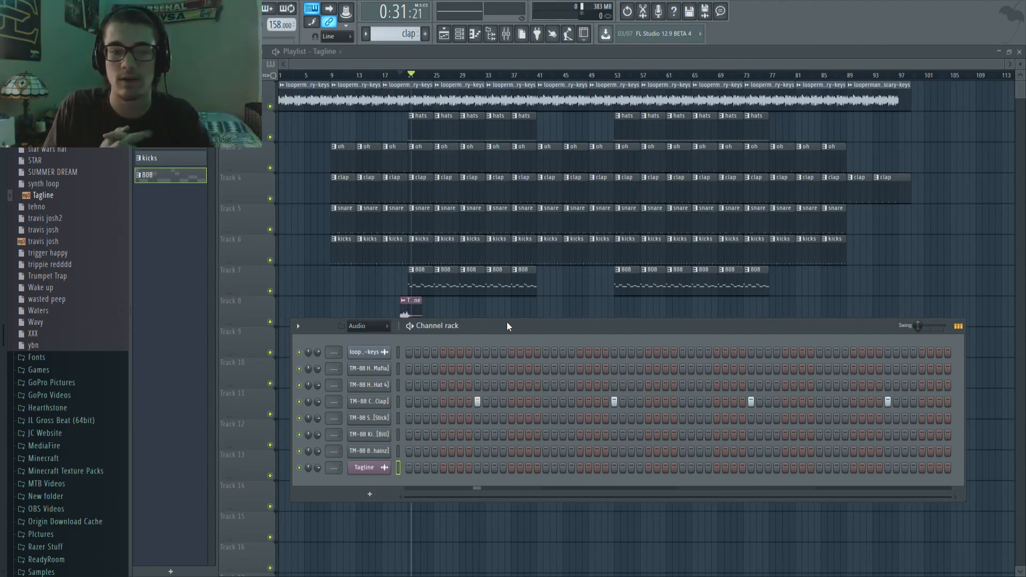
{"action": "mouse_move", "coordinate": [437, 280]}
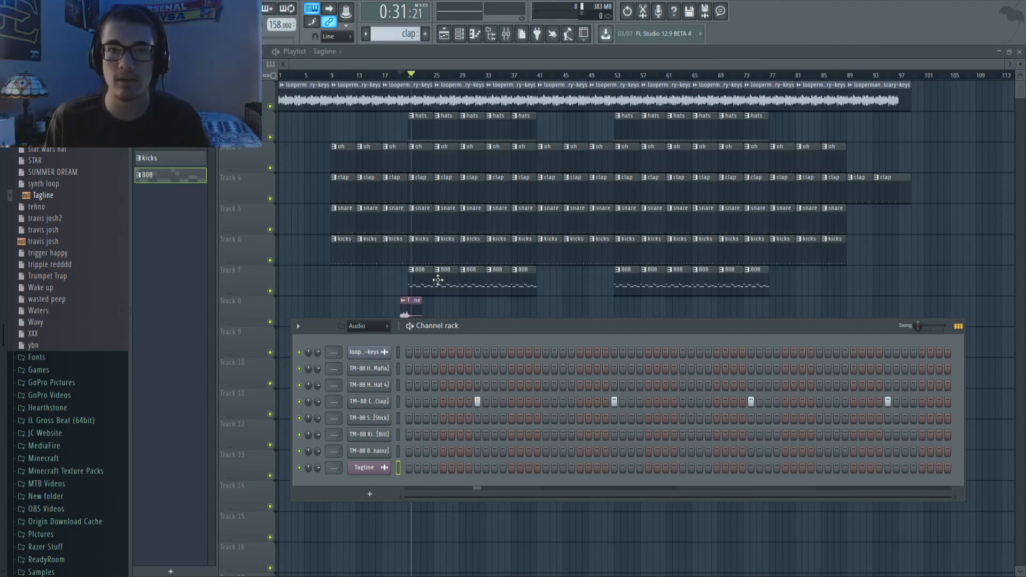